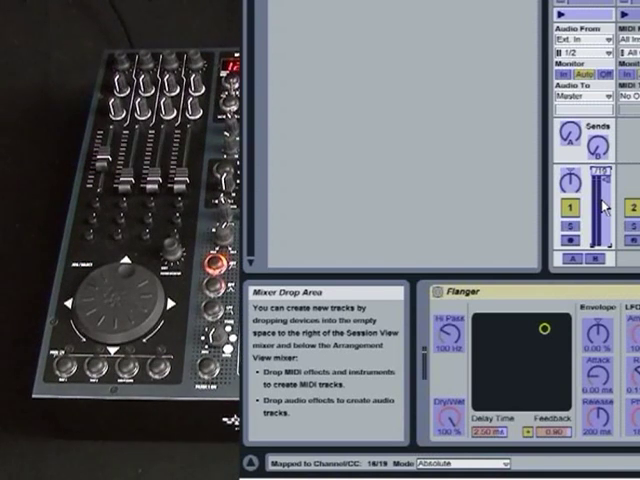
pyautogui.moveTo(595, 175)
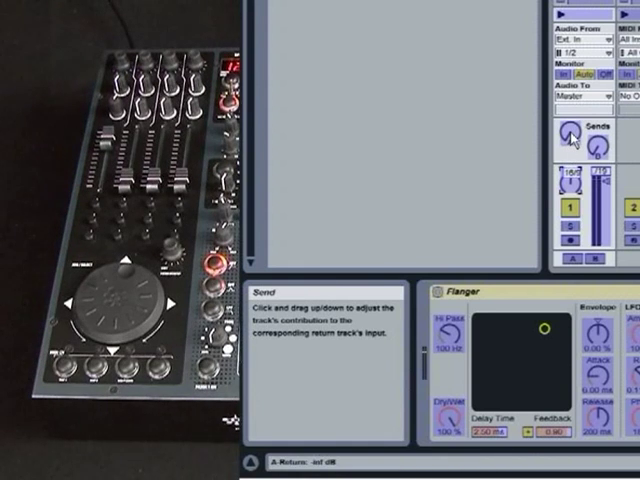
# Step: Map send A to the controller knob on channel 16, CC 32
pyautogui.click(570, 144)
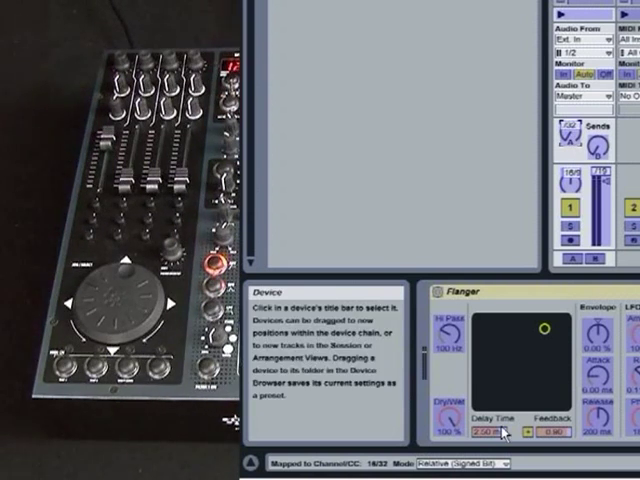
# Step: Switch the send A mapping mode from Relative (Signed Bit) to Relative (2's Comp.)
pyautogui.click(480, 463)
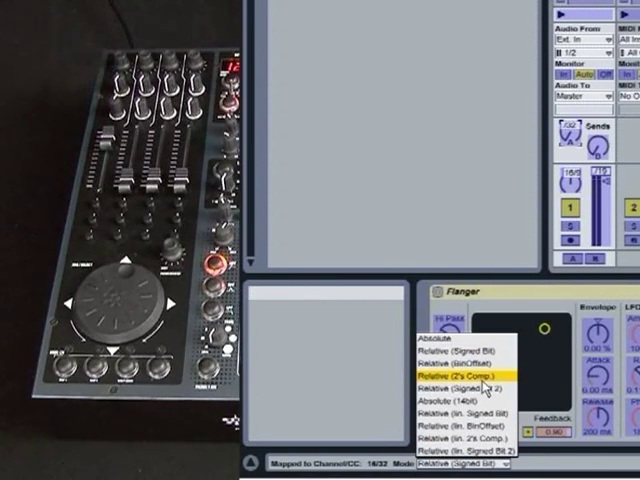
pyautogui.click(454, 373)
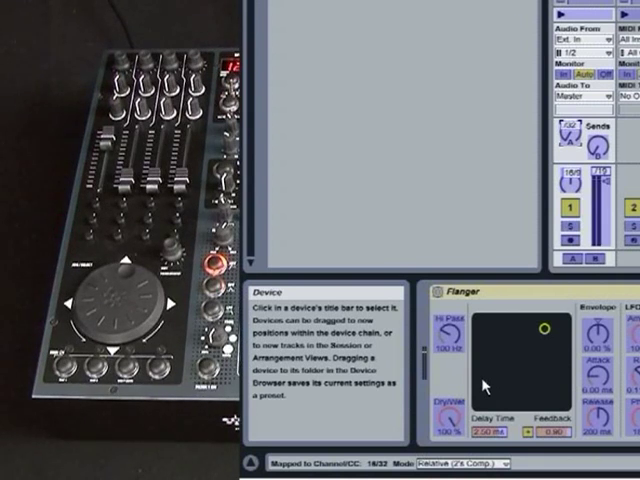